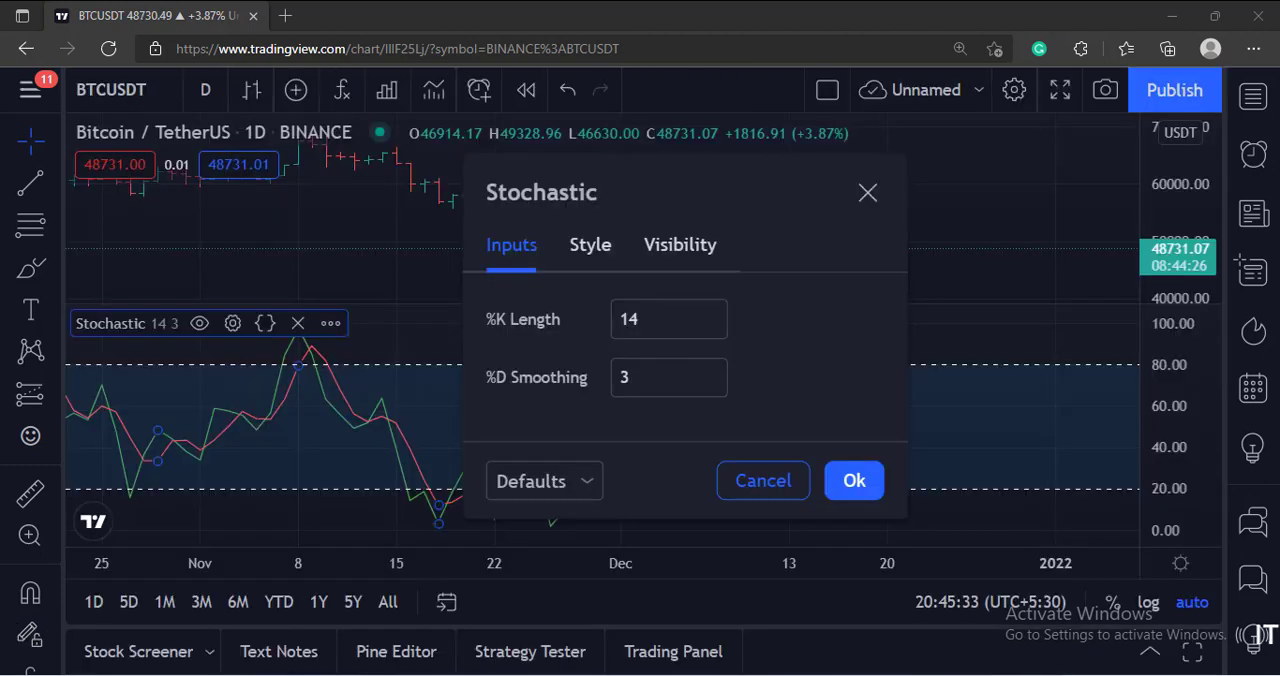
# Confirm the Stochastic settings at %K length 14 and %D smoothing 3.
pyautogui.click(854, 480)
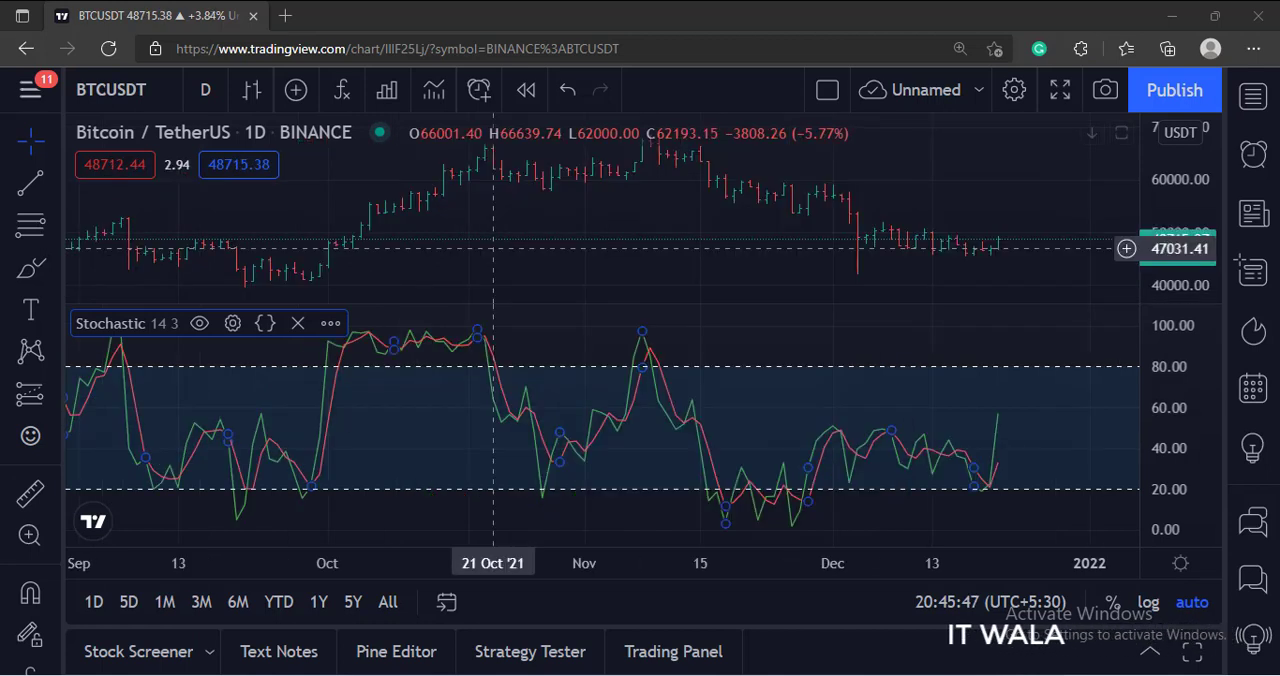